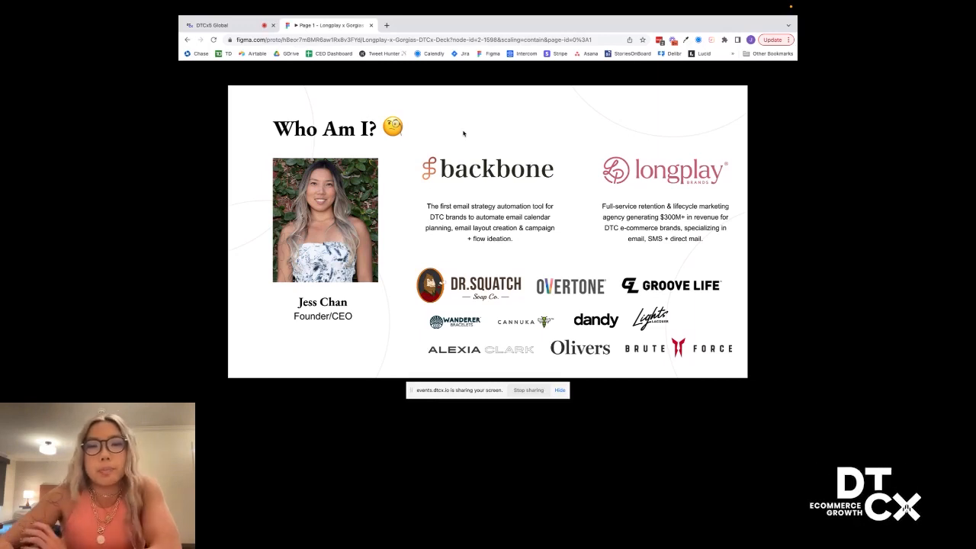
mouse_move(651, 247)
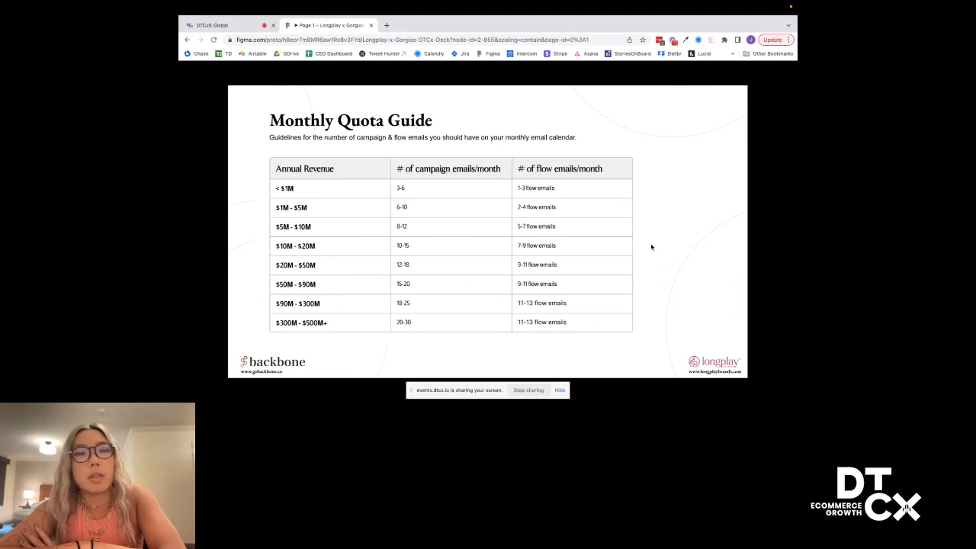
mouse_move(674, 236)
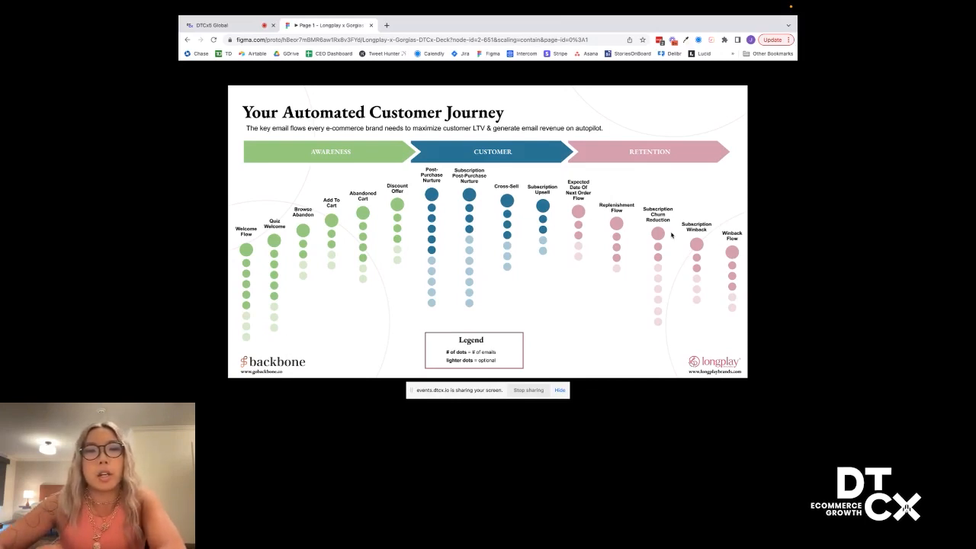
mouse_move(495, 200)
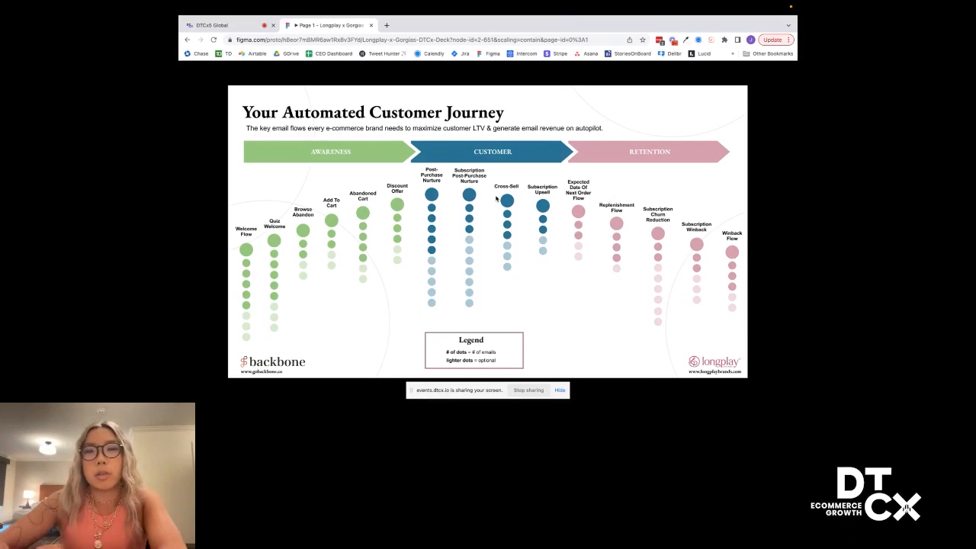
mouse_move(293, 208)
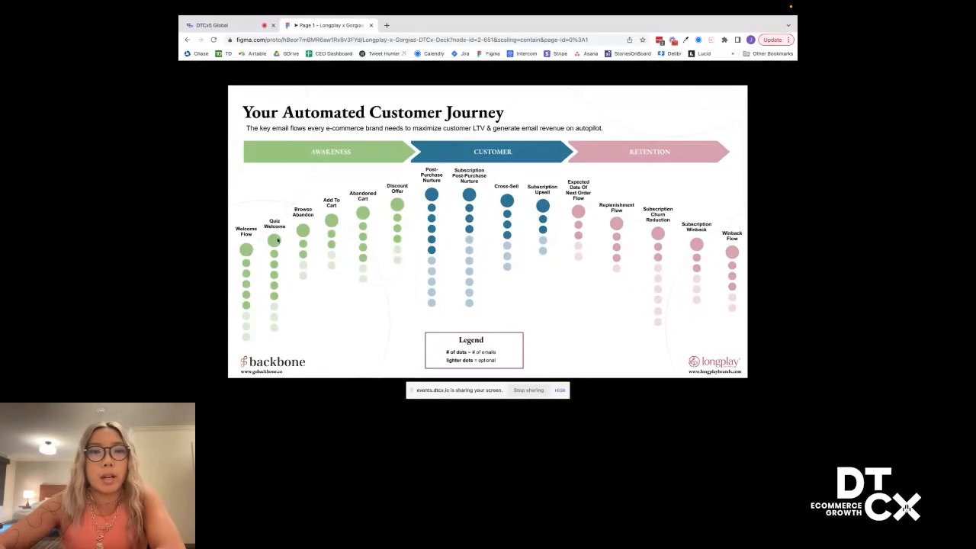
mouse_move(312, 230)
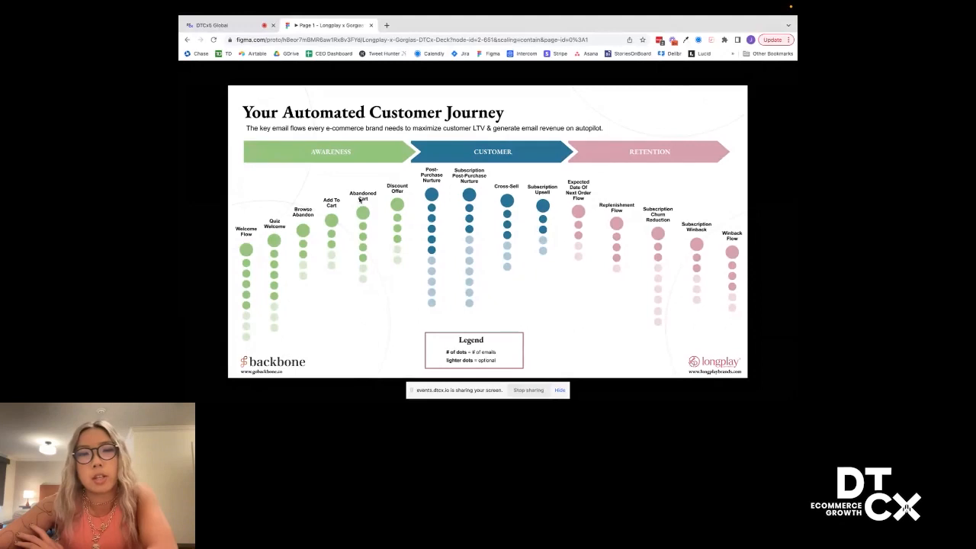
mouse_move(325, 235)
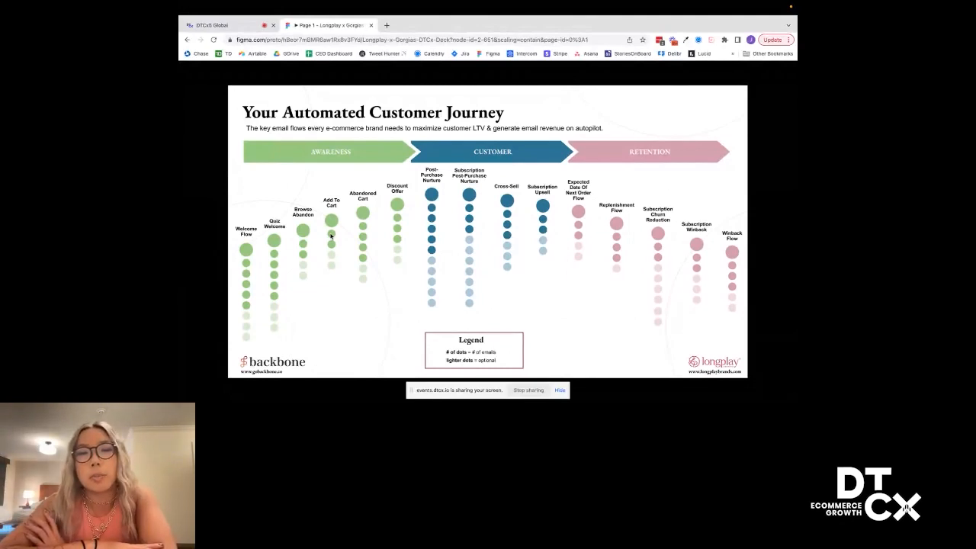
mouse_move(408, 211)
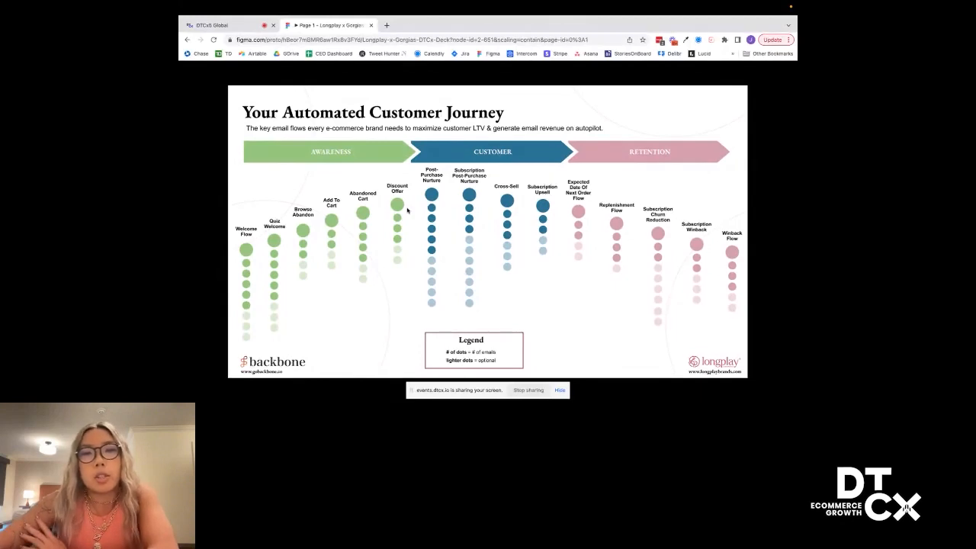
mouse_move(389, 219)
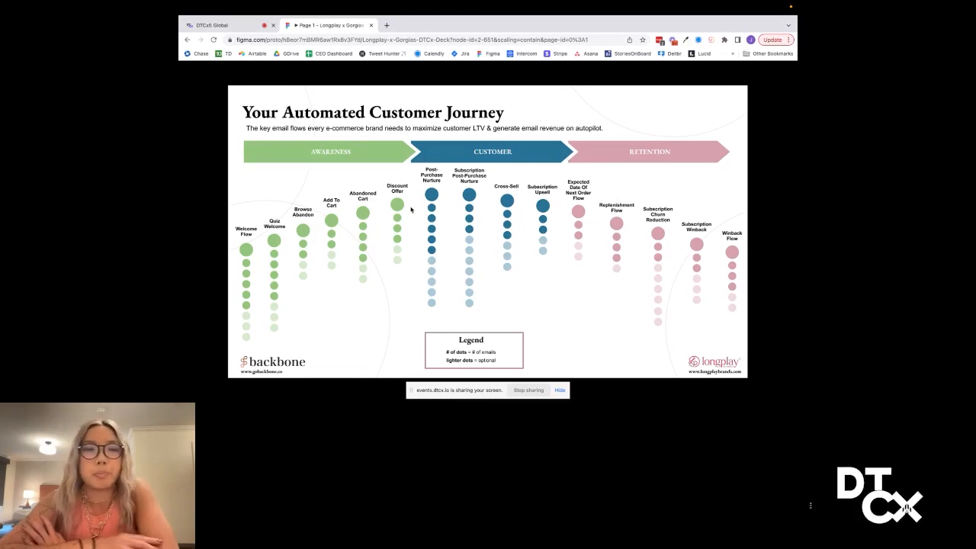
mouse_move(235, 290)
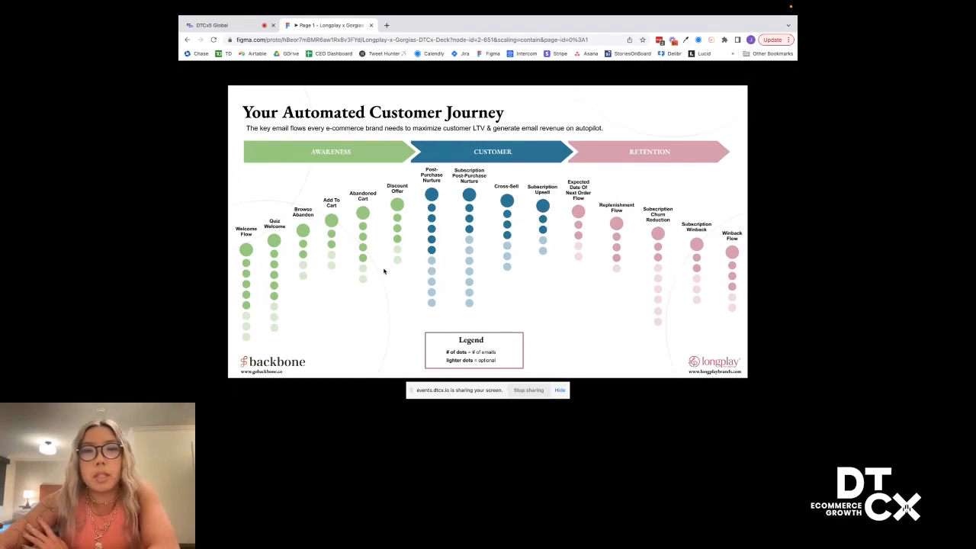
mouse_move(551, 177)
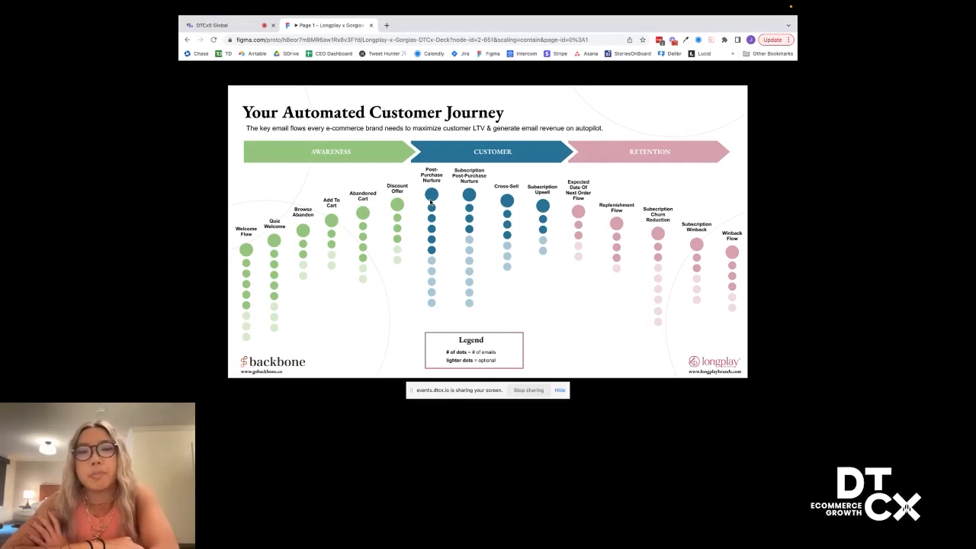
mouse_move(510, 251)
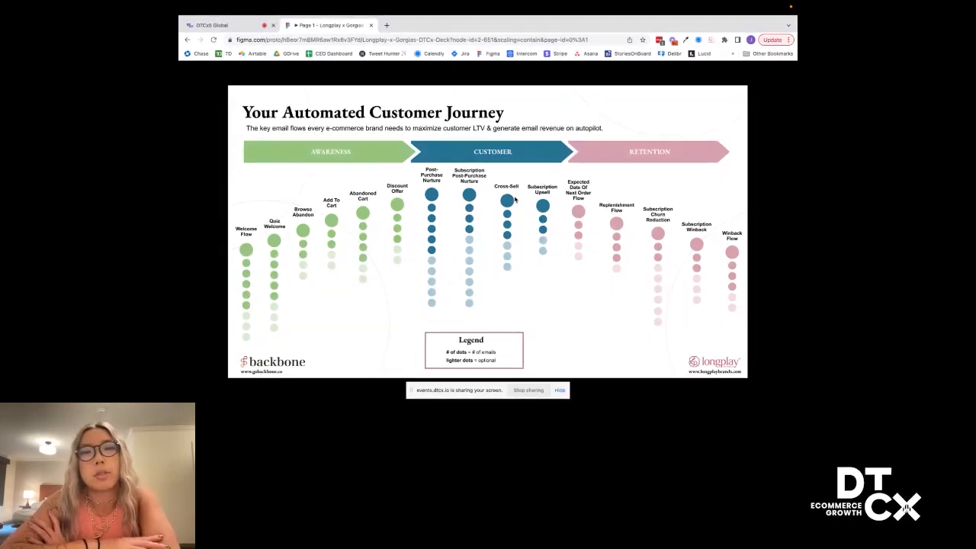
mouse_move(649, 313)
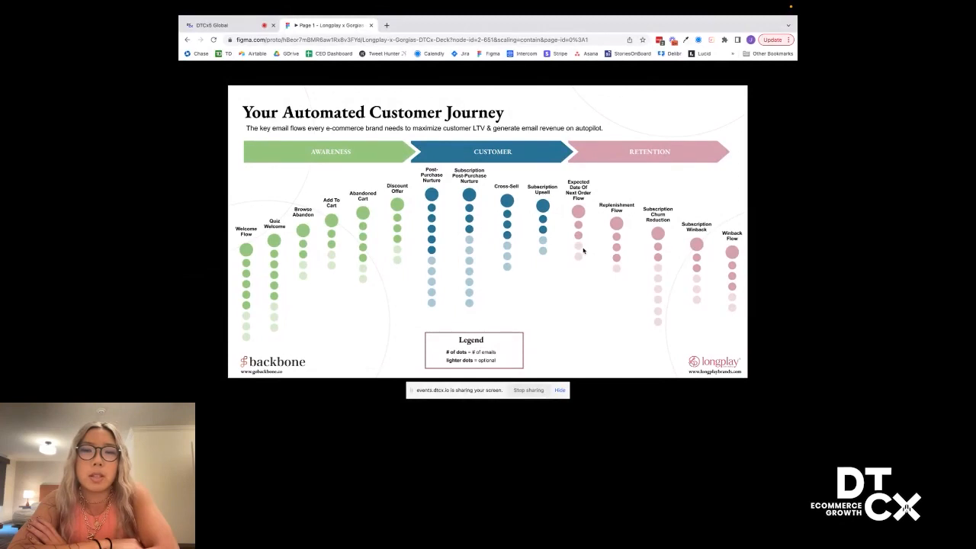
mouse_move(553, 202)
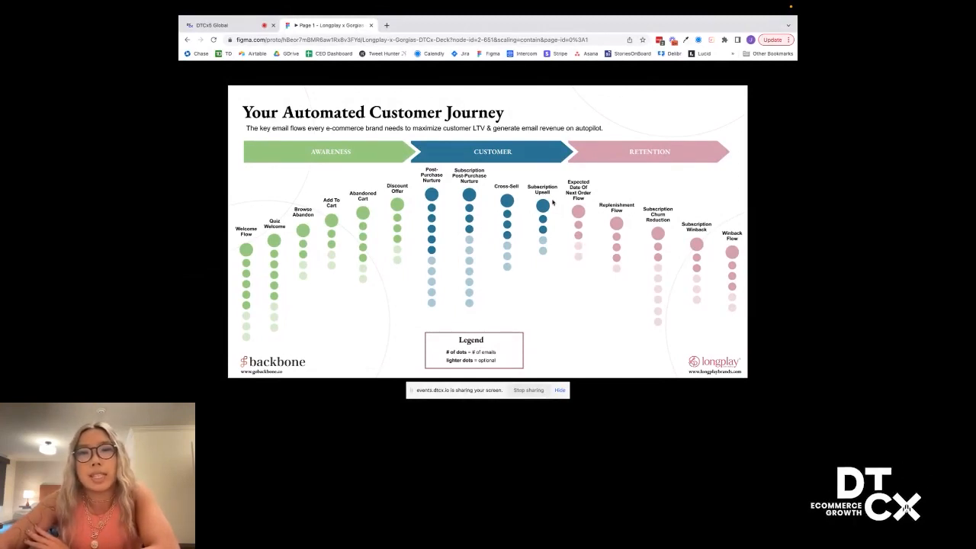
mouse_move(617, 263)
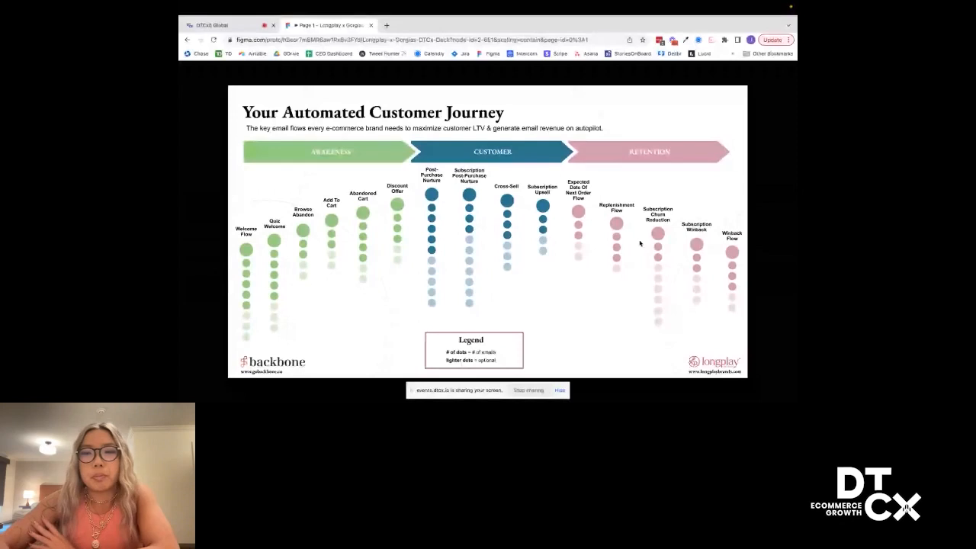
mouse_move(658, 233)
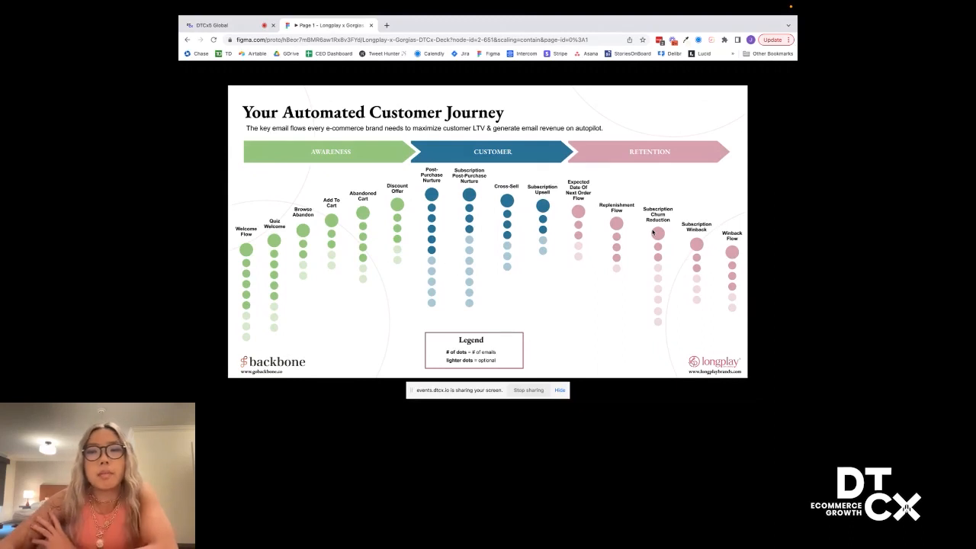
mouse_move(733, 263)
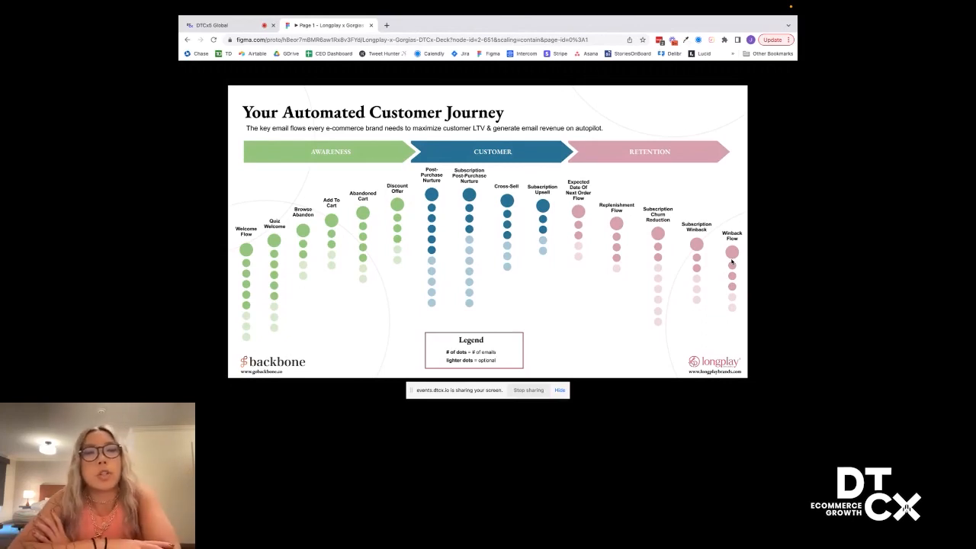
mouse_move(219, 266)
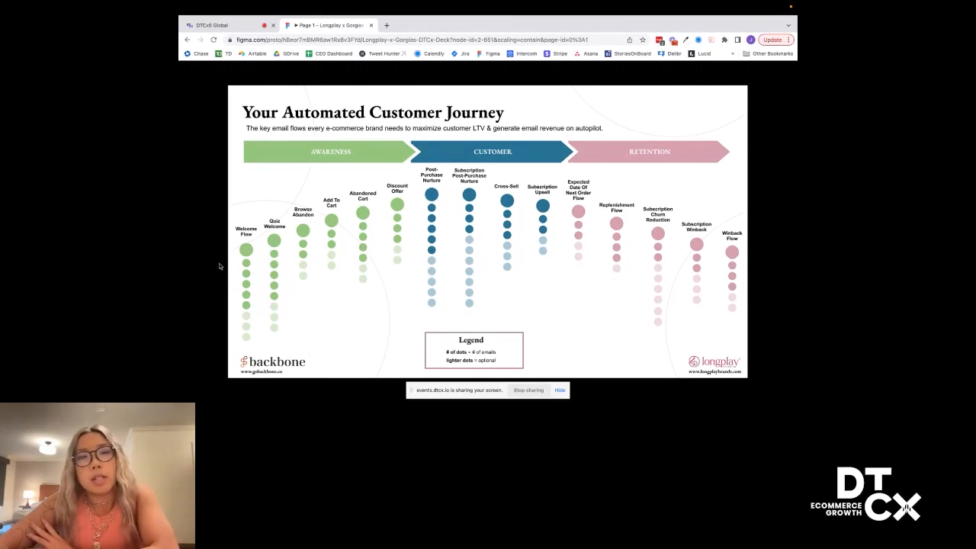
mouse_move(313, 222)
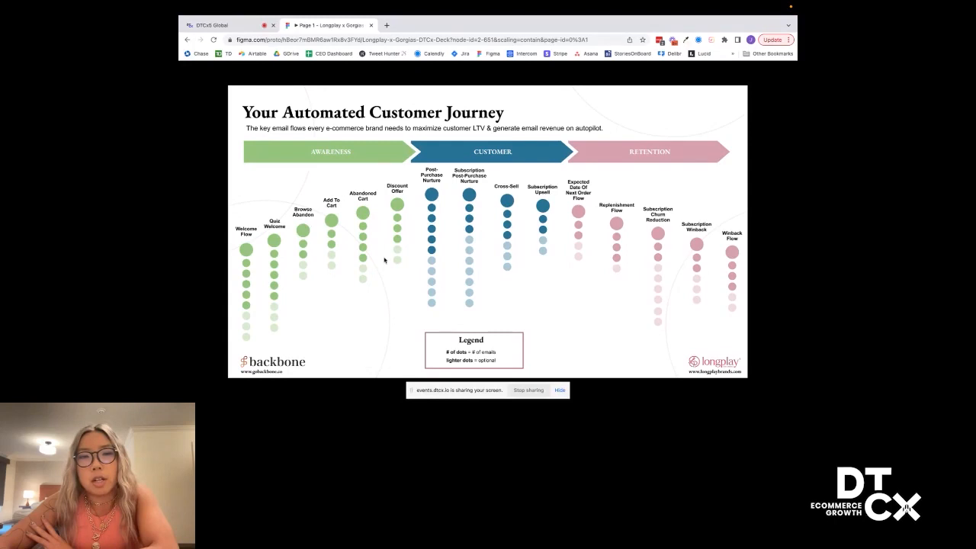
mouse_move(430, 242)
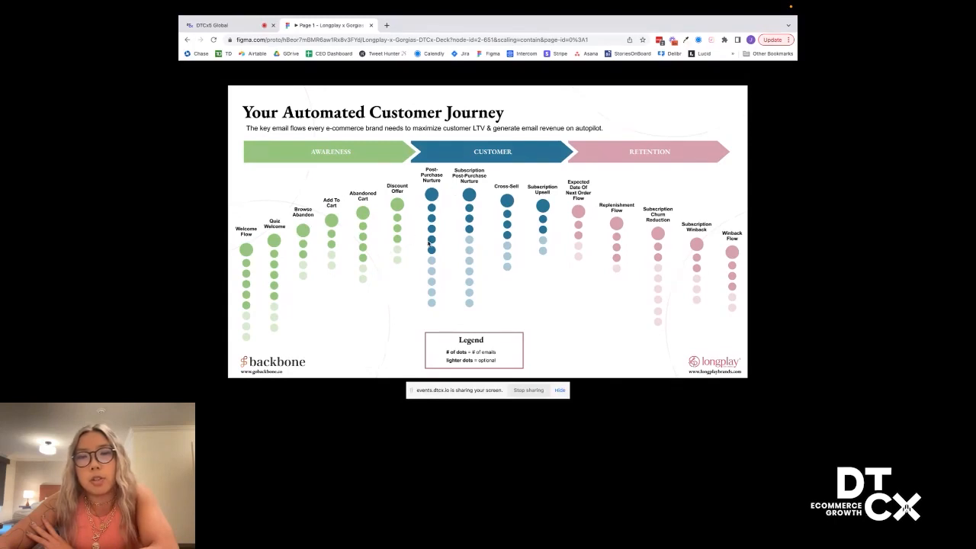
mouse_move(732, 259)
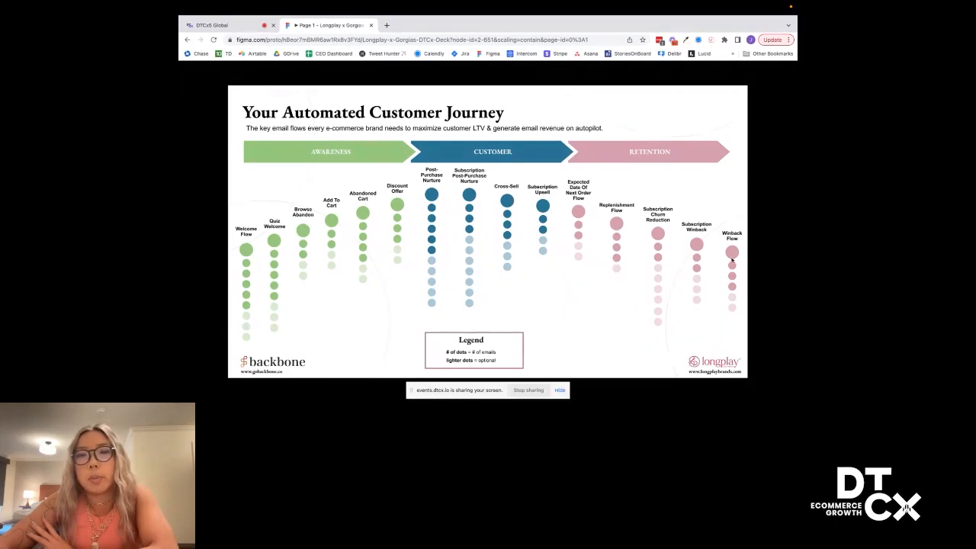